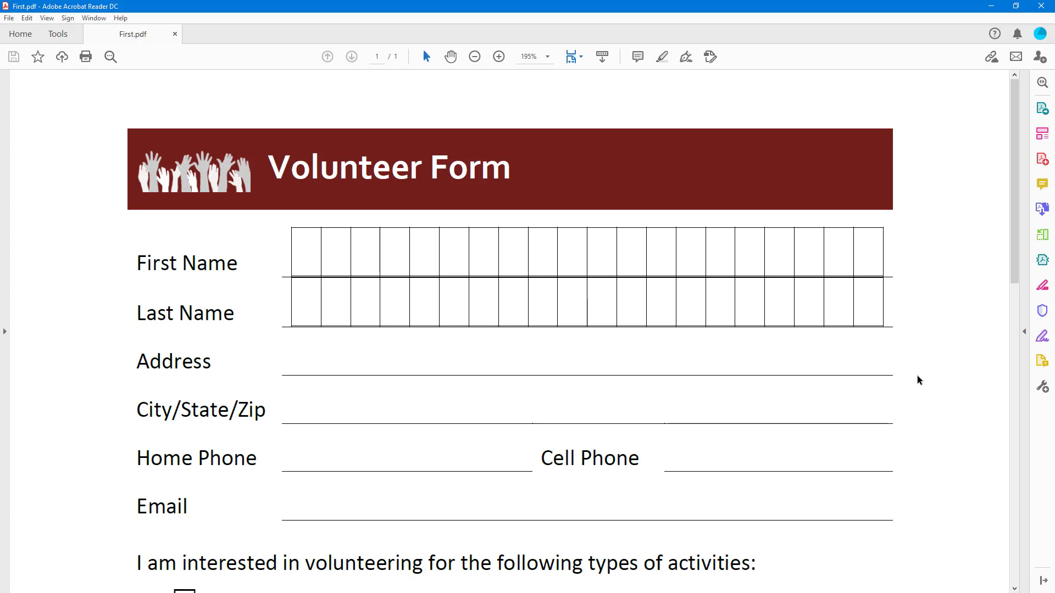
pyautogui.moveTo(915, 381)
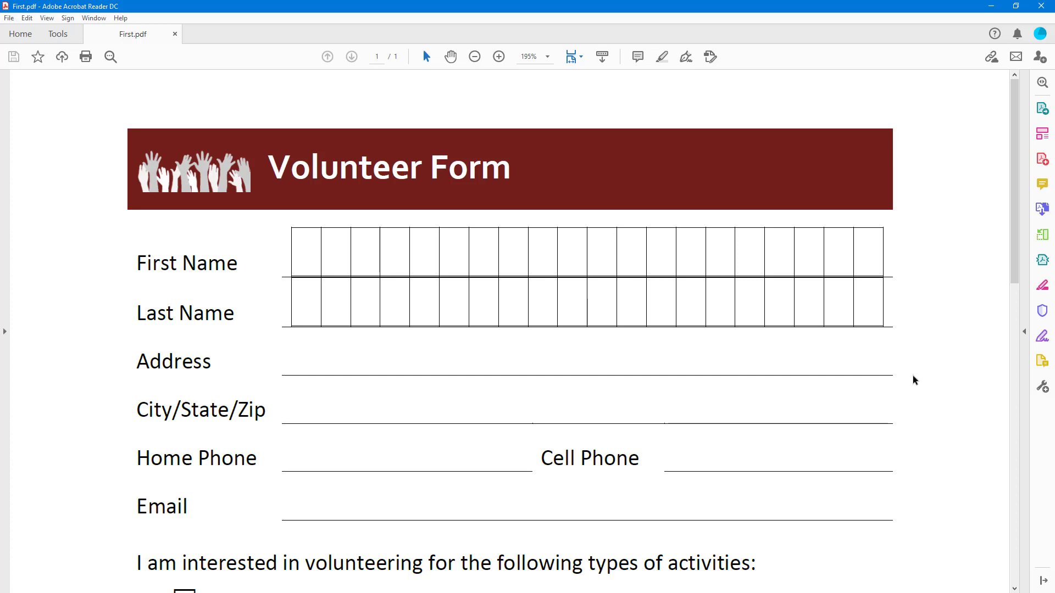
pyautogui.moveTo(897, 358)
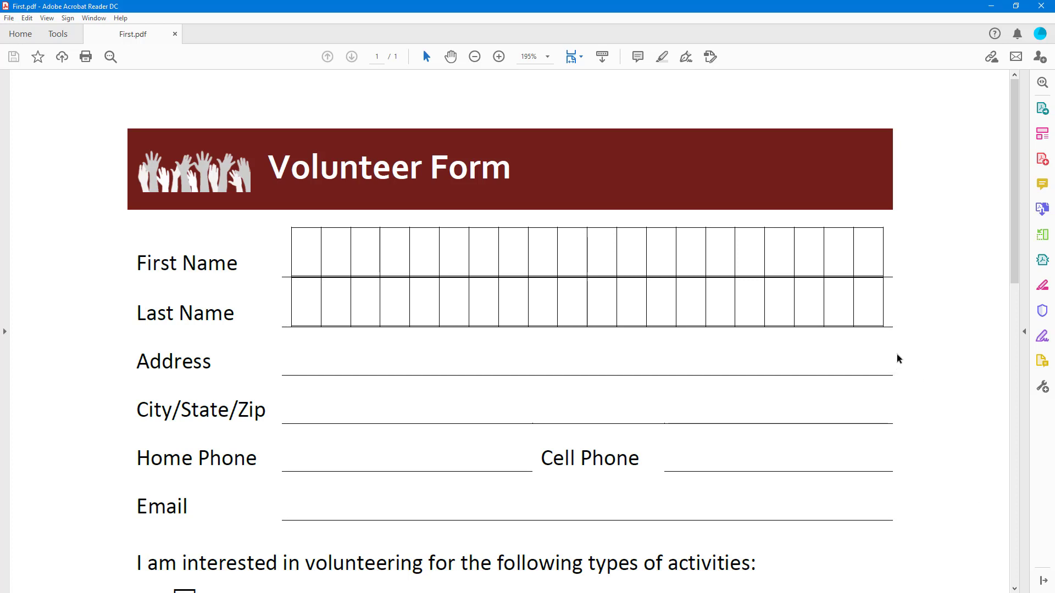
pyautogui.moveTo(1047, 337)
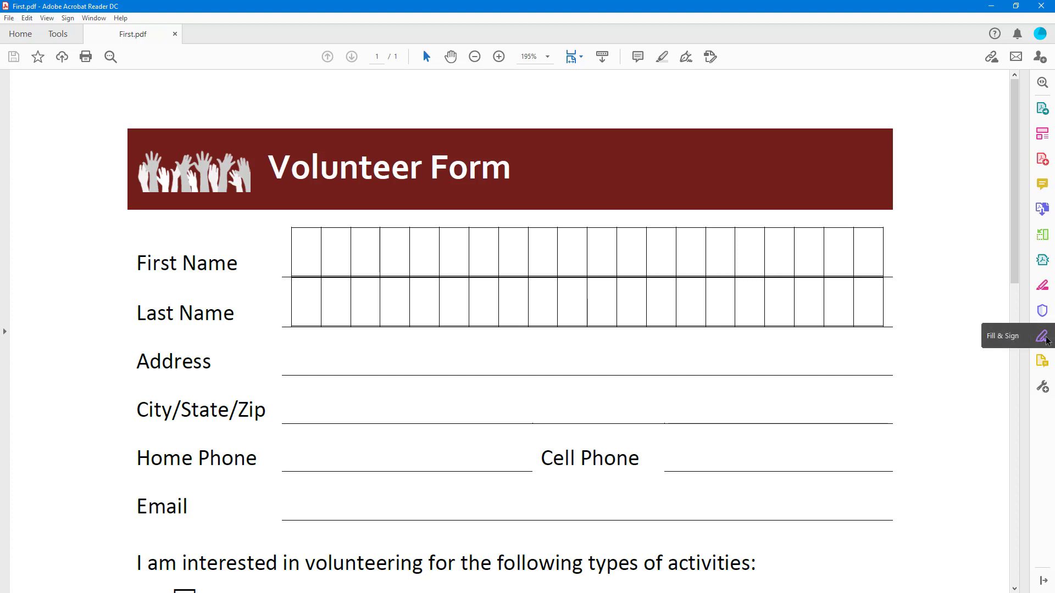
pyautogui.moveTo(1002, 349)
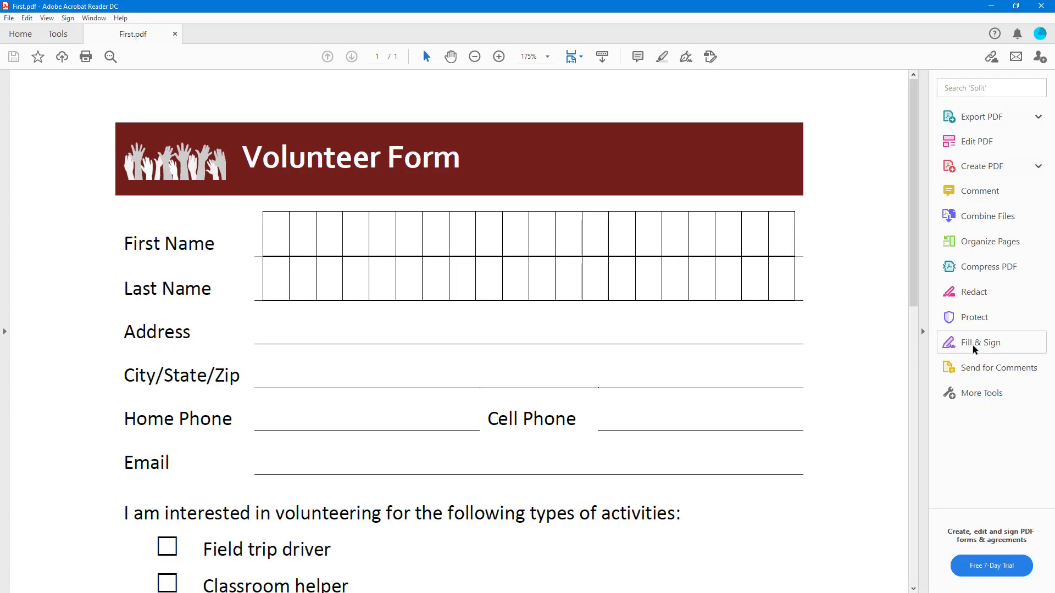
pyautogui.moveTo(976, 349)
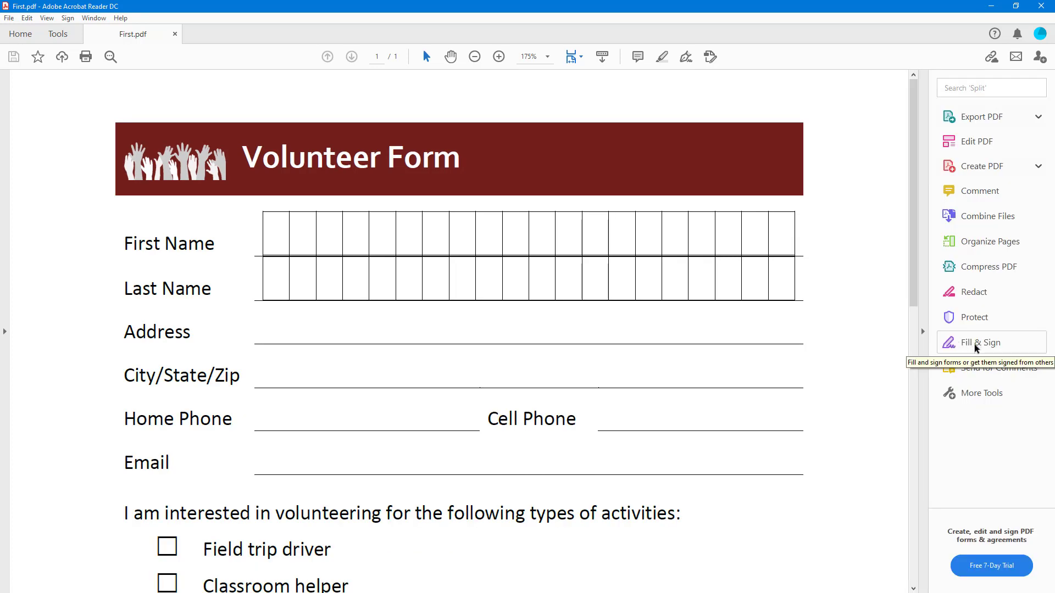
# Start Fill & Sign and choose to fill the Volunteer Form in yourself
pyautogui.click(983, 343)
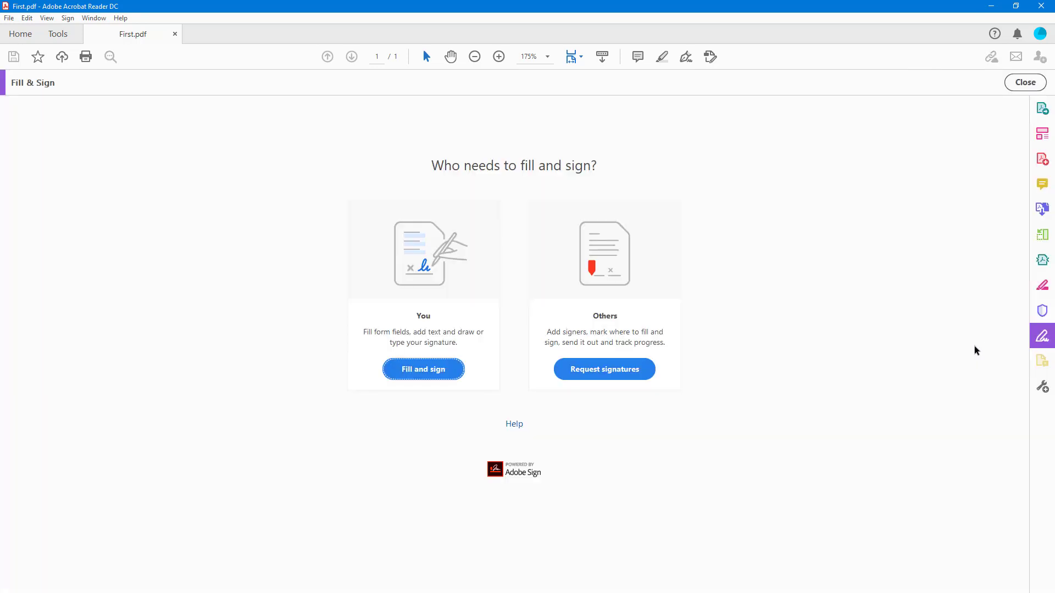
pyautogui.moveTo(452, 311)
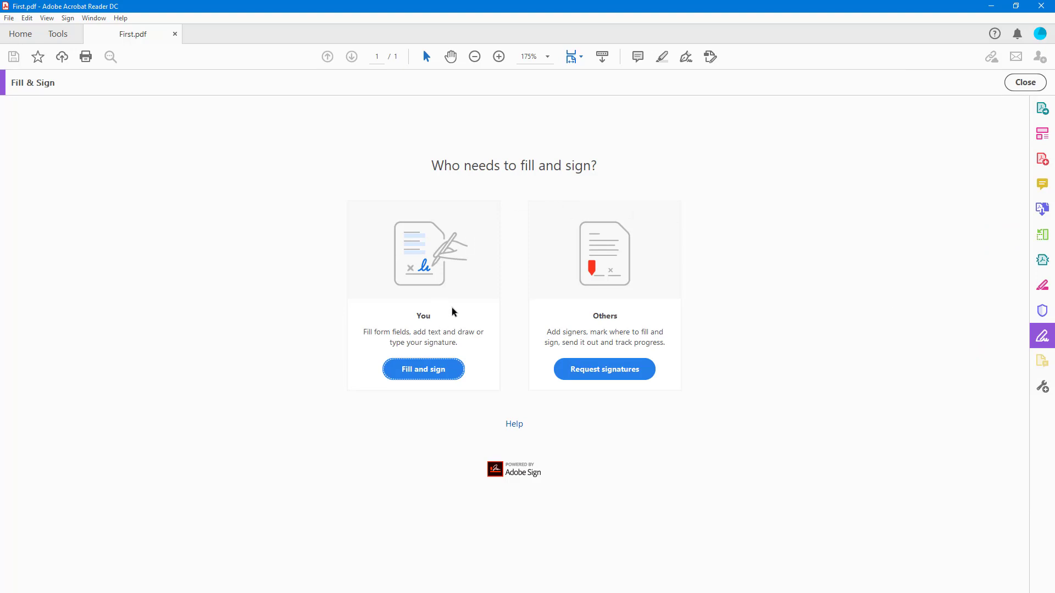
pyautogui.moveTo(598, 203)
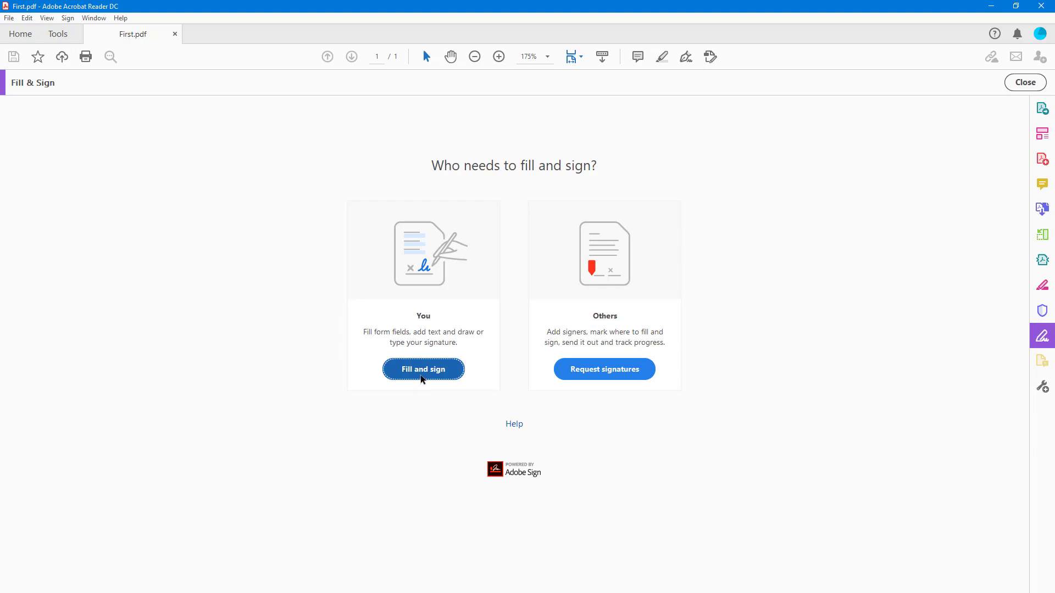
pyautogui.click(422, 369)
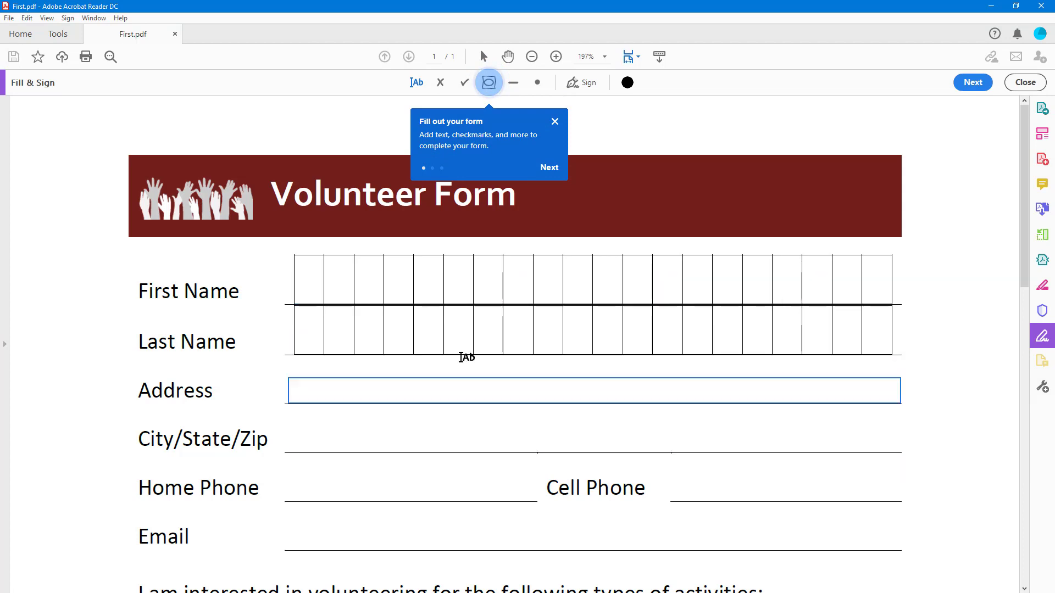
# Dismiss the tour tip and enter 'Yangon, Myanmmar' on the Address line
pyautogui.click(489, 83)
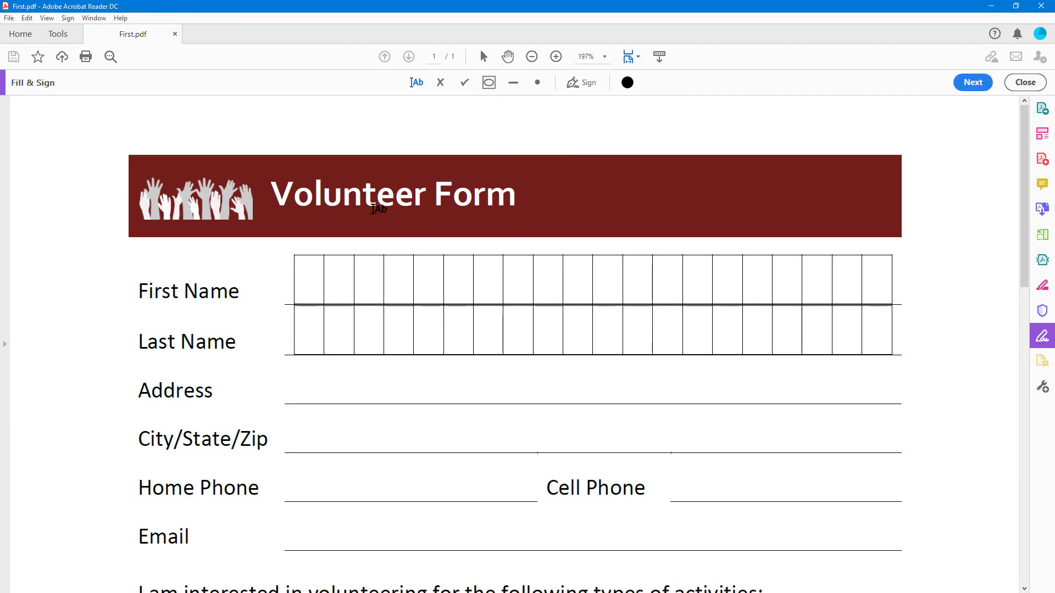
pyautogui.scroll(-3)
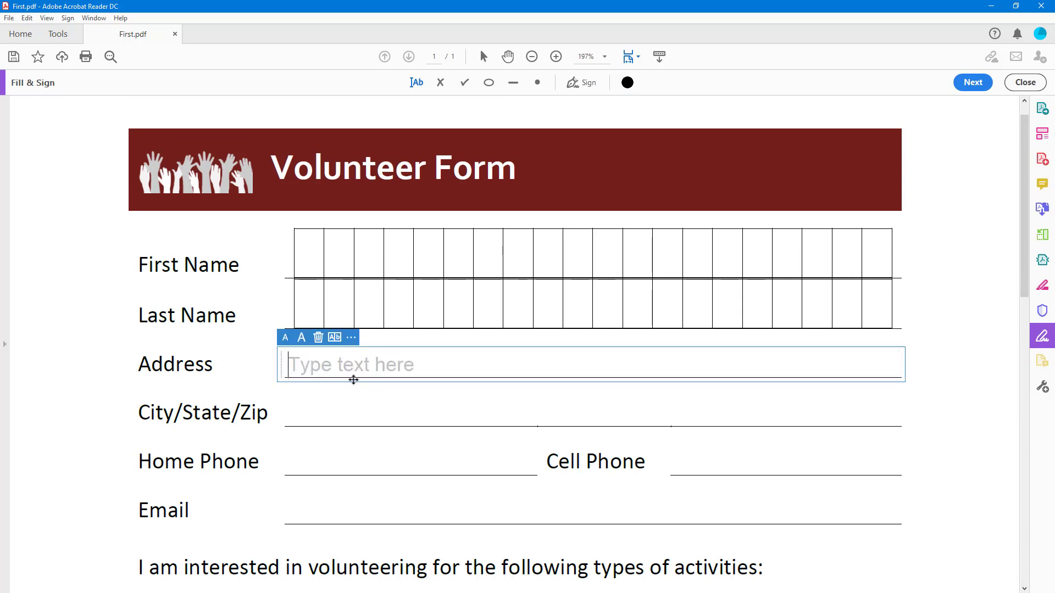
pyautogui.write('Yan')
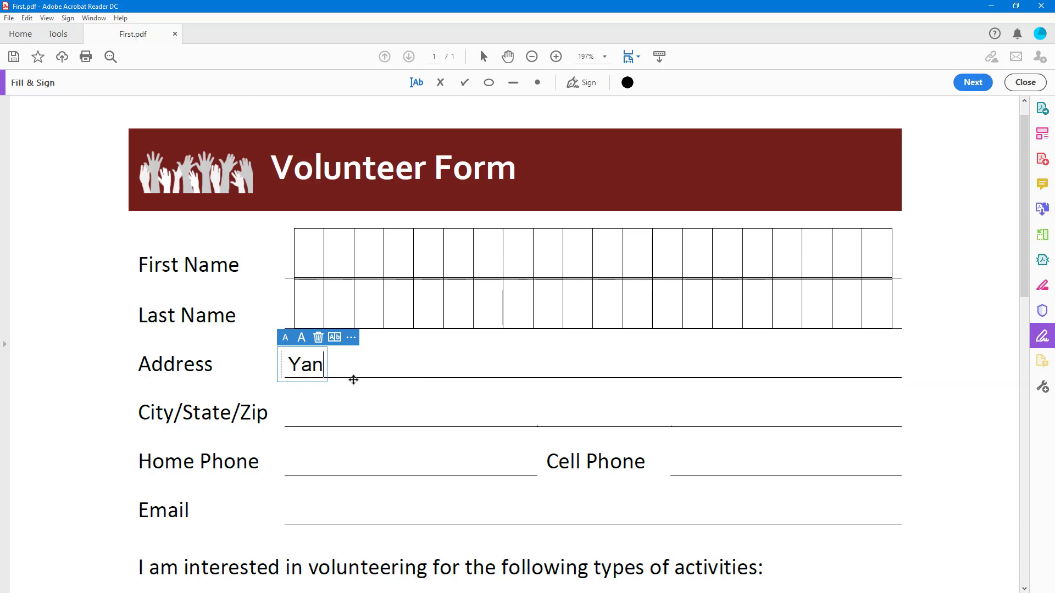
pyautogui.write('gon, Myanm')
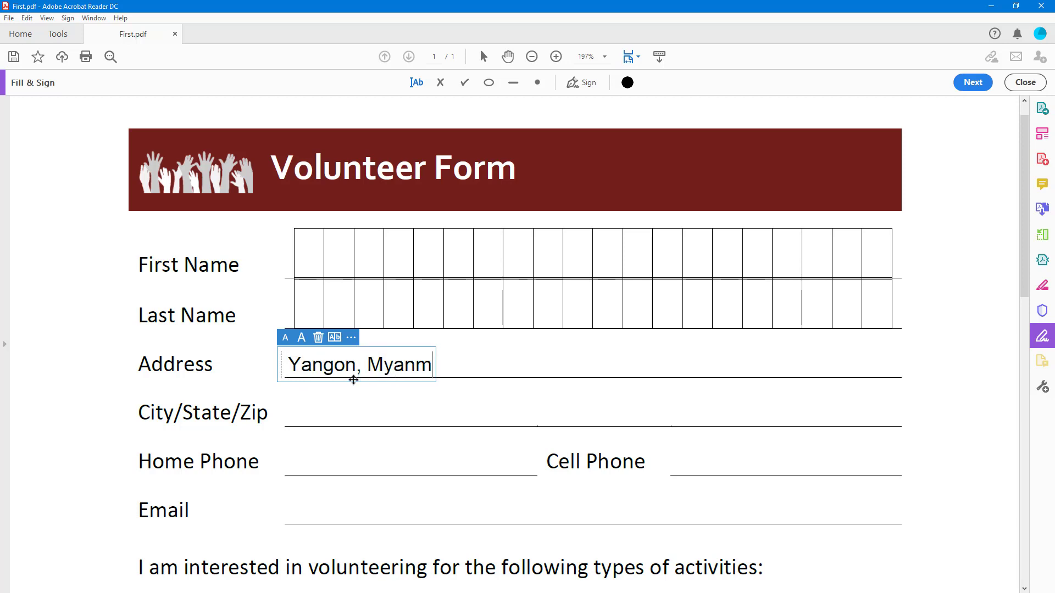
pyautogui.write('mar')
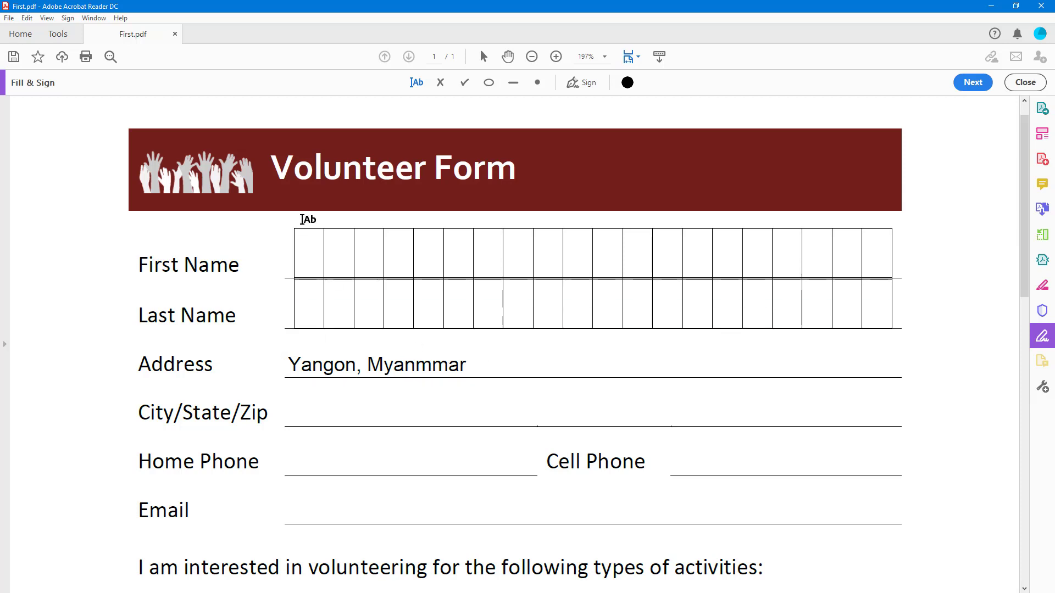
pyautogui.click(336, 263)
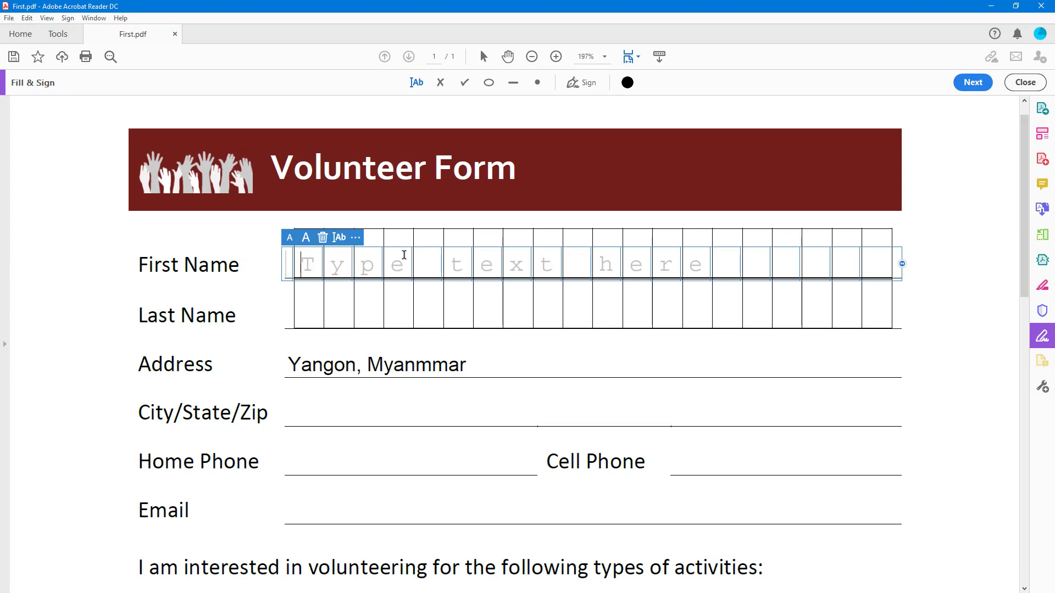
pyautogui.write('Robert')
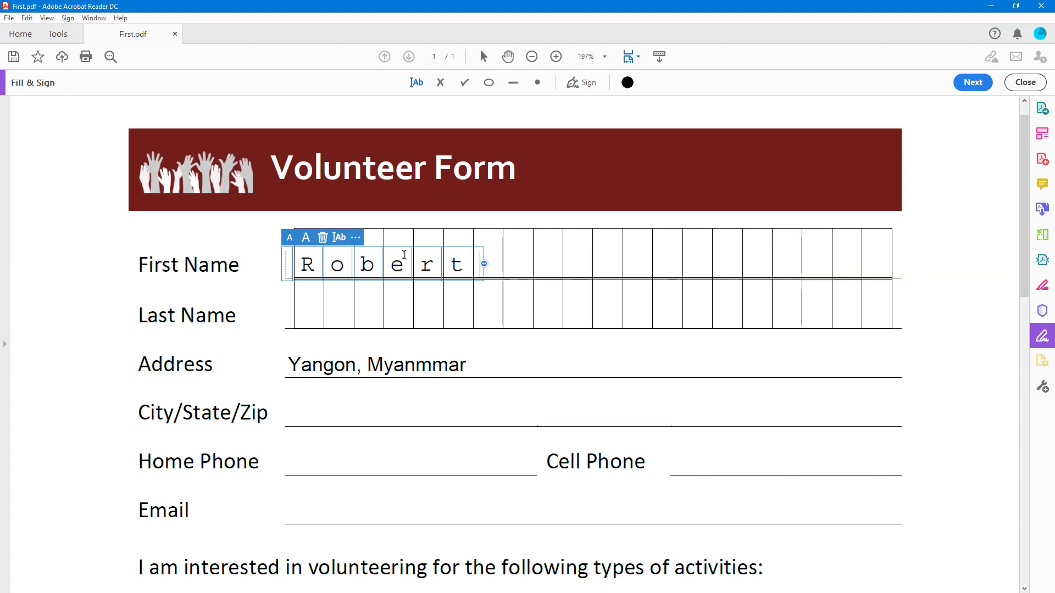
pyautogui.click(309, 315)
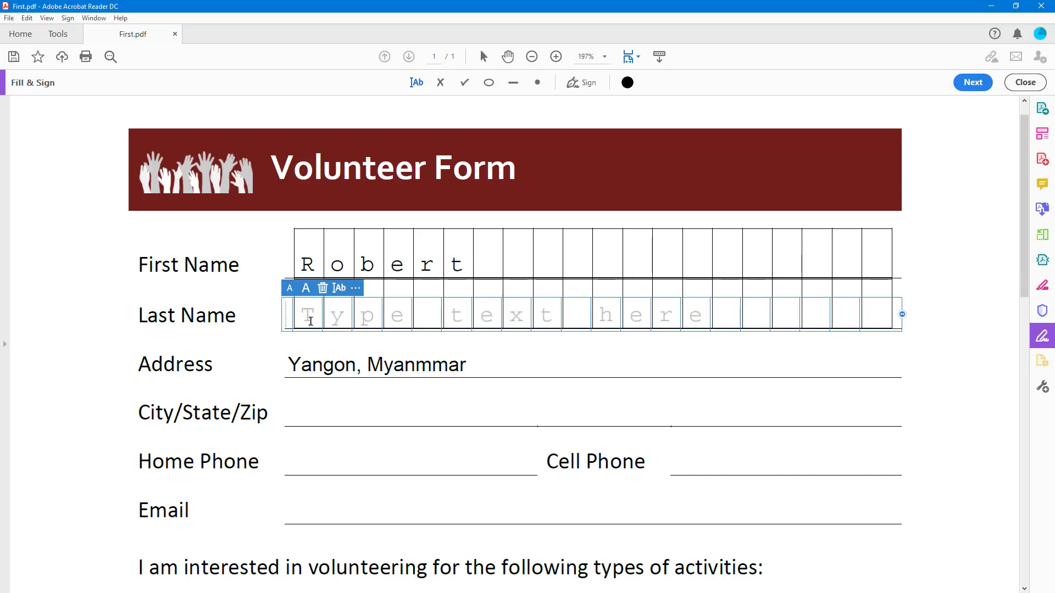
pyautogui.write('Ki')
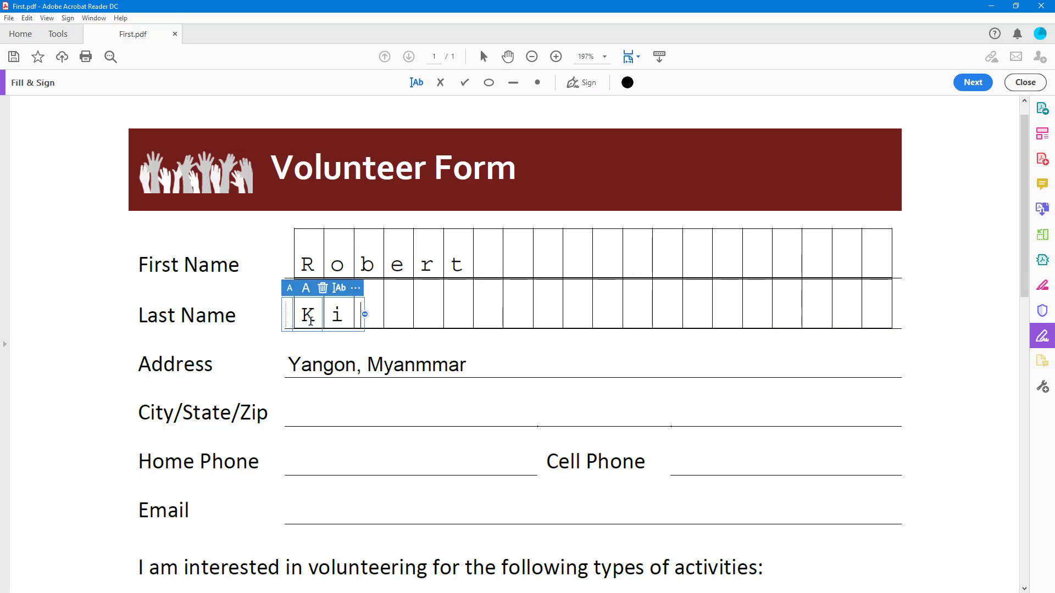
pyautogui.write('tarp')
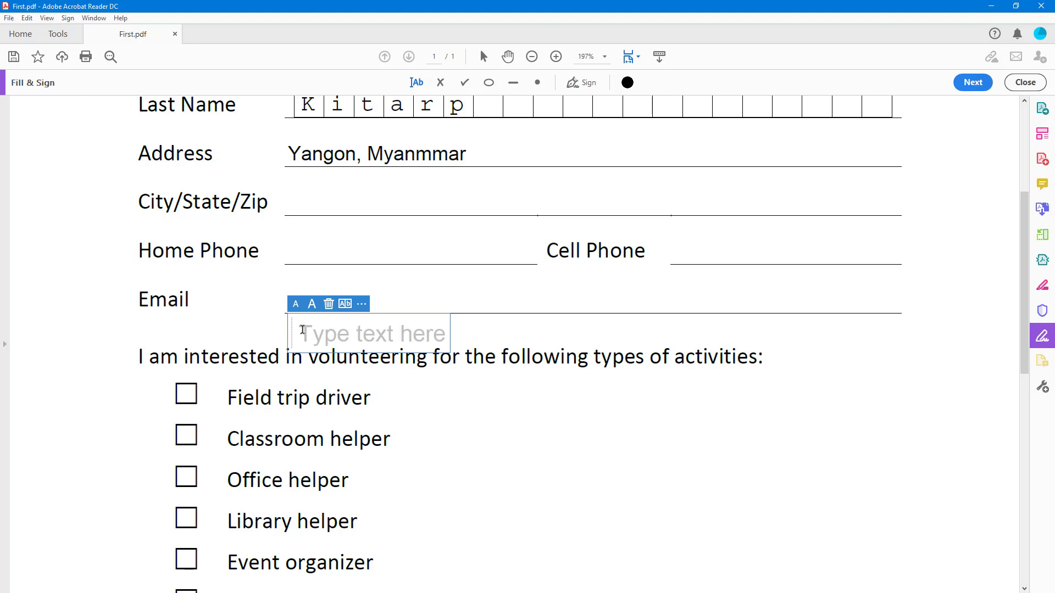
# Write a sample sentence below Email, then place a fresh empty text box there
pyautogui.write('c')
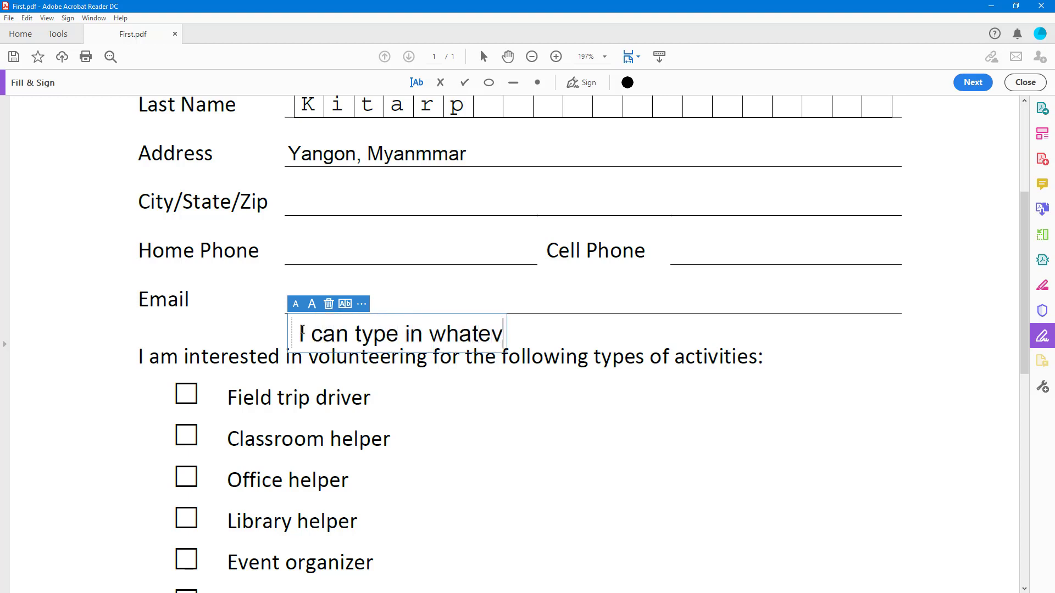
pyautogui.write('er I want')
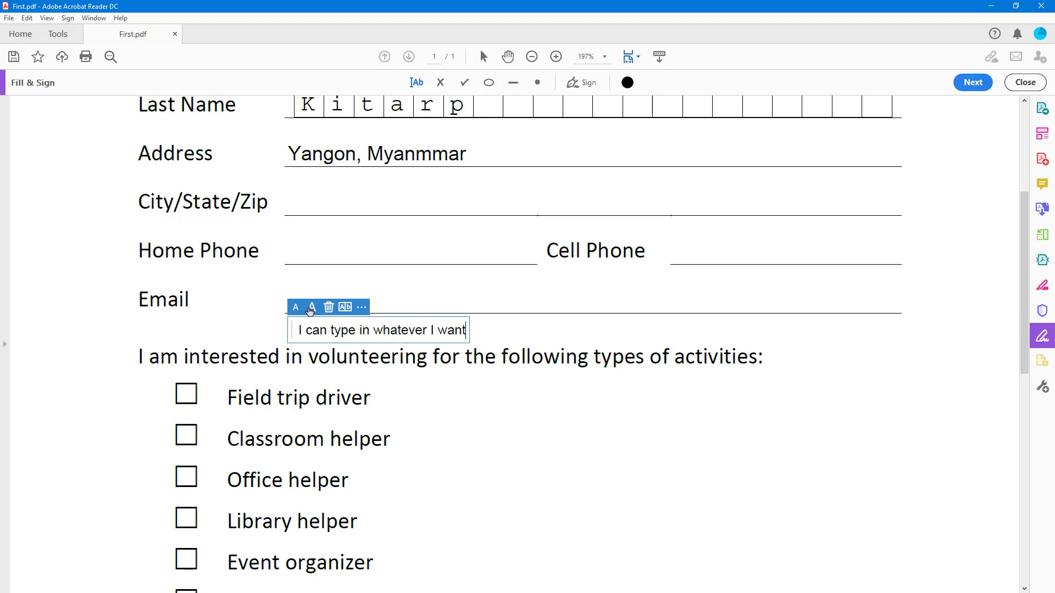
pyautogui.click(311, 306)
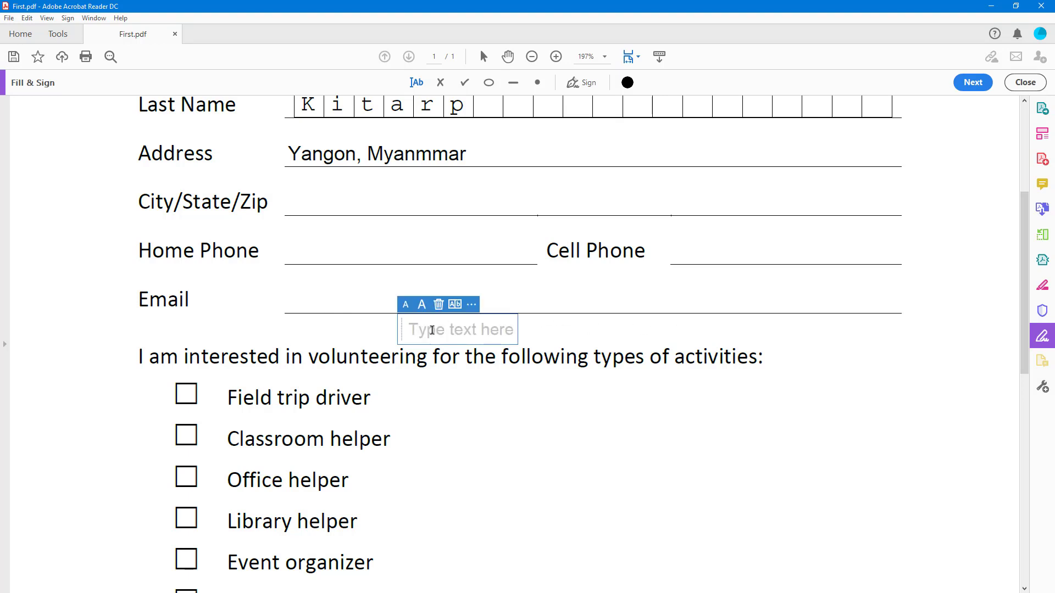
# Enter 'Boxes' on the Email line as comb-spaced boxed letters
pyautogui.write('B')
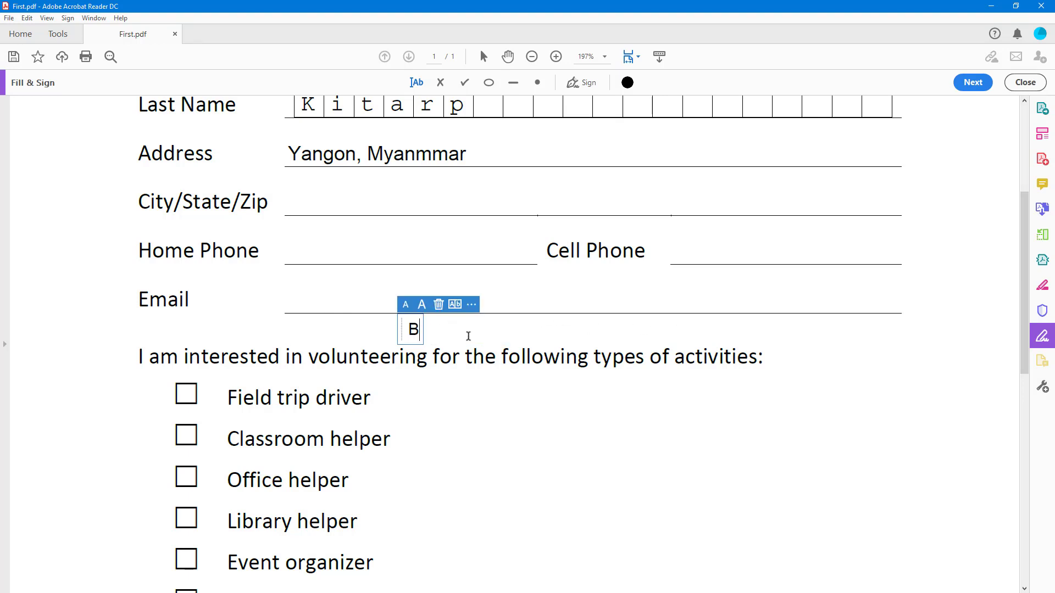
pyautogui.write('oxes')
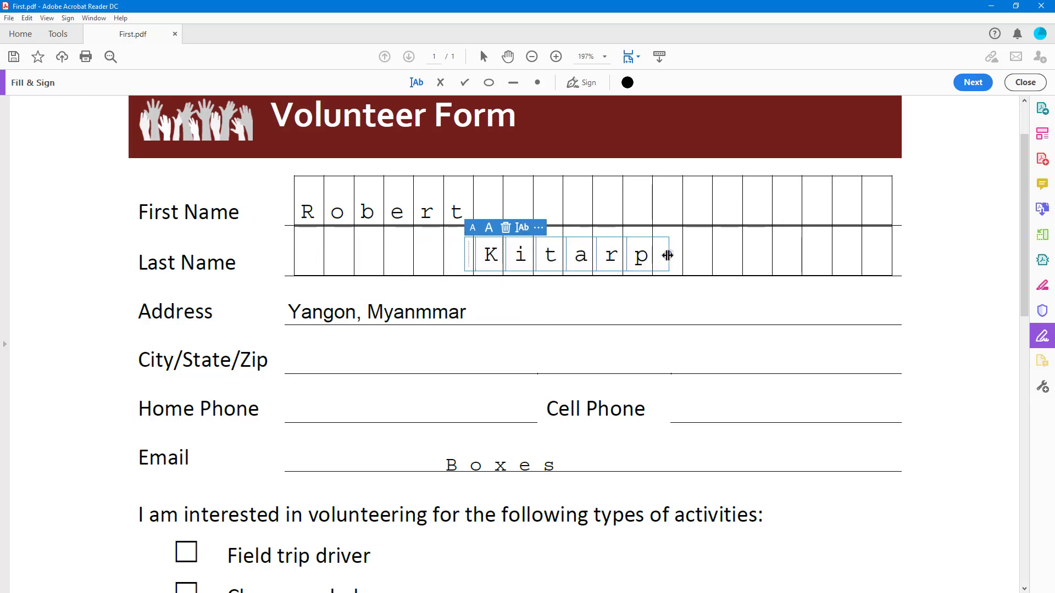
pyautogui.scroll(-3)
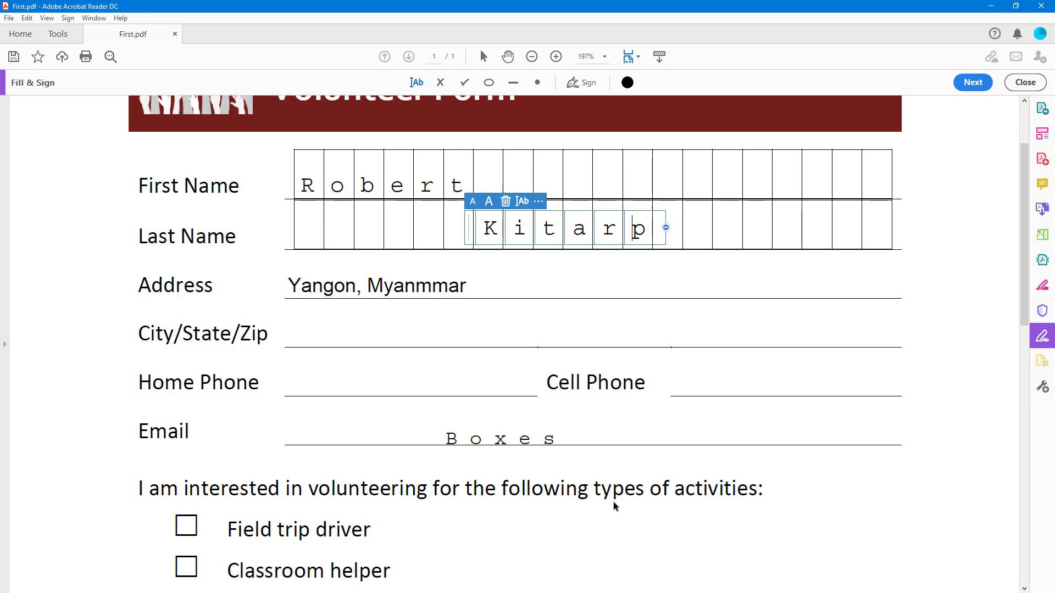
pyautogui.scroll(-3)
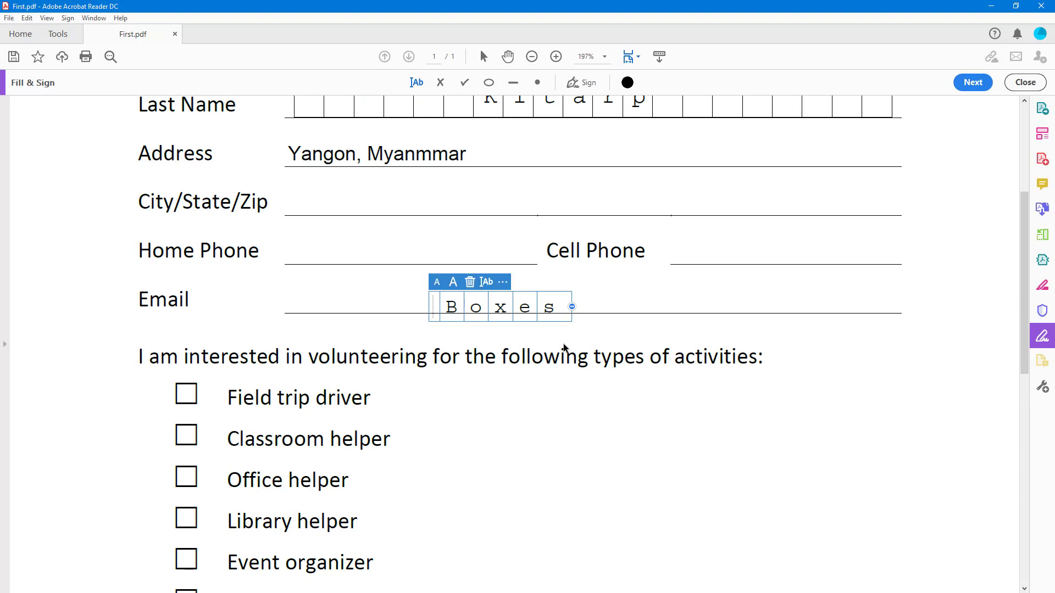
pyautogui.moveTo(745, 323)
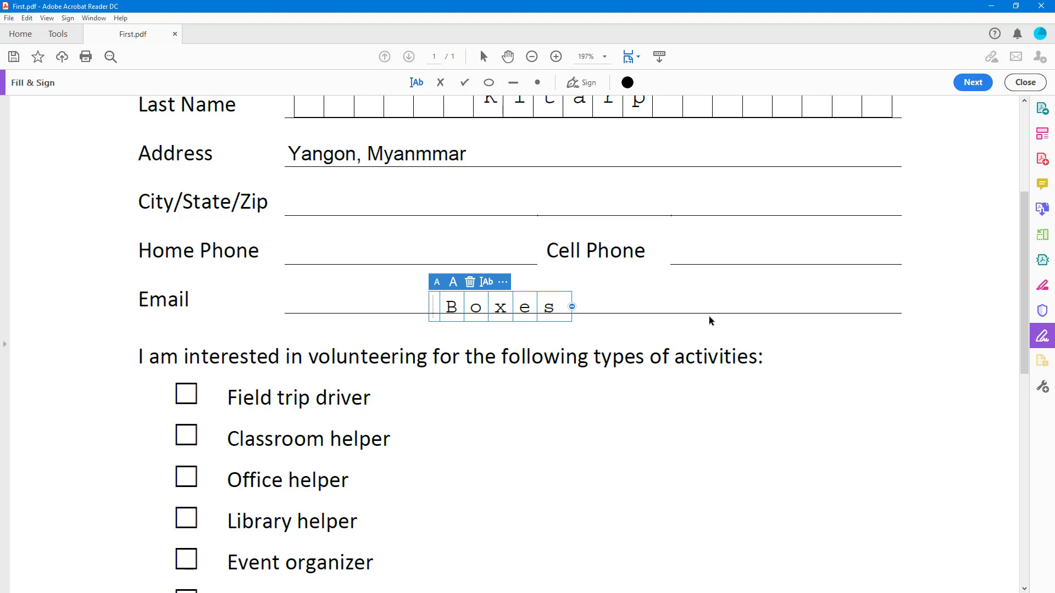
pyautogui.moveTo(817, 353)
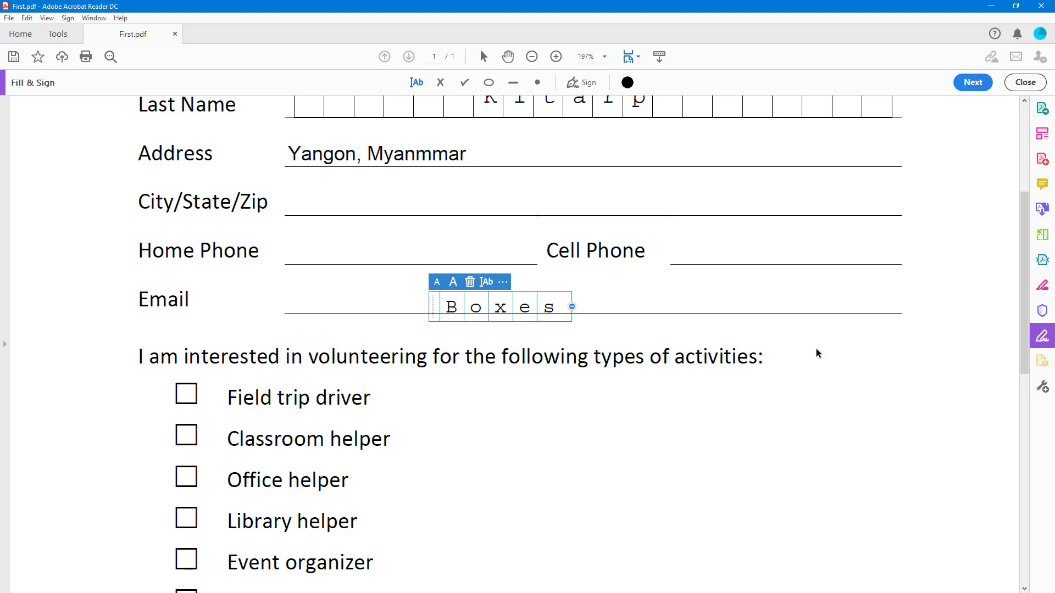
pyautogui.moveTo(1042, 311)
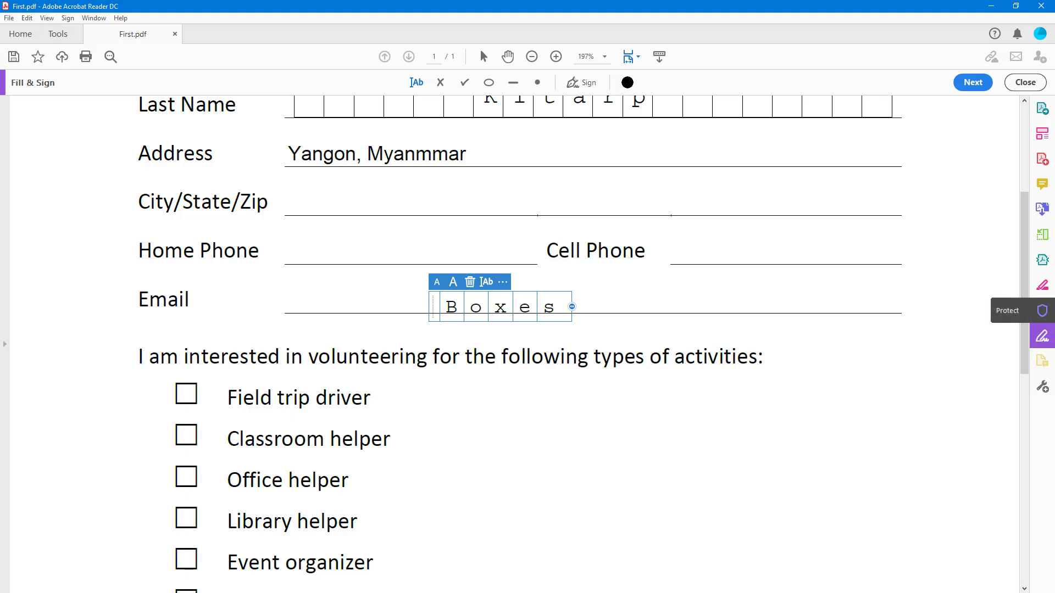